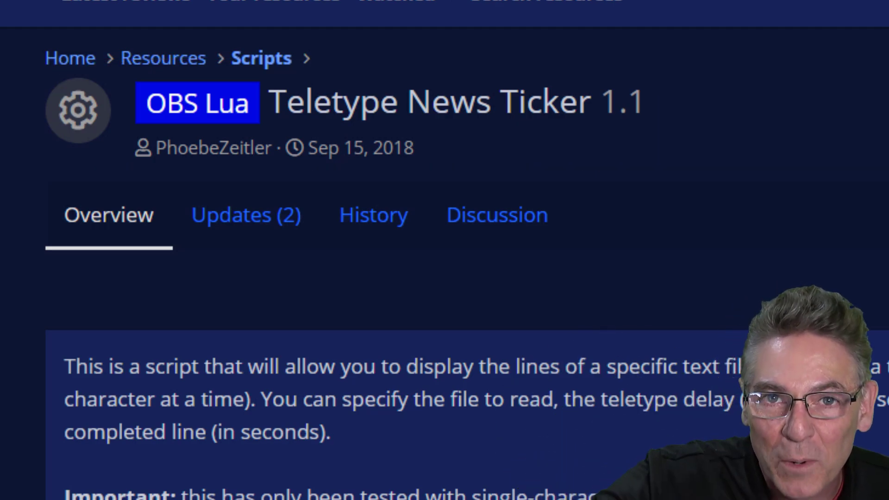
- Download the Teletype News Ticker 1.1 Lua script from its OBS Forums resource page
scroll(down, 3)
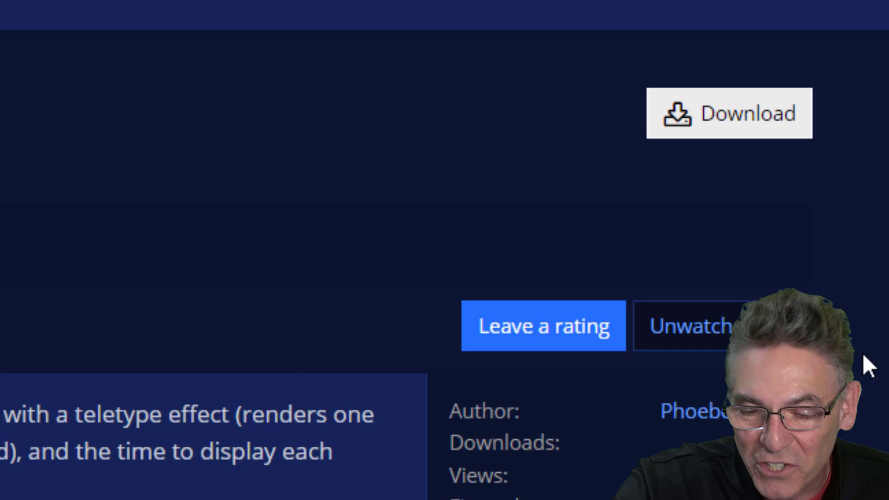
mouse_move(727, 122)
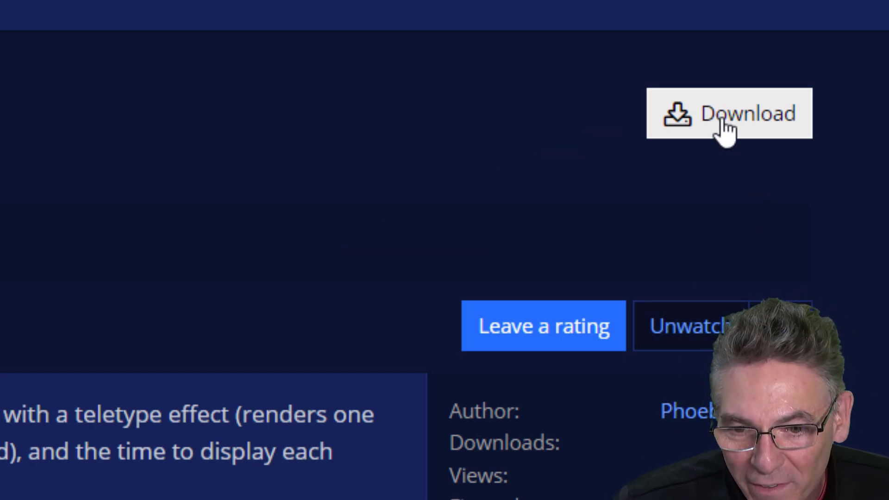
click(729, 113)
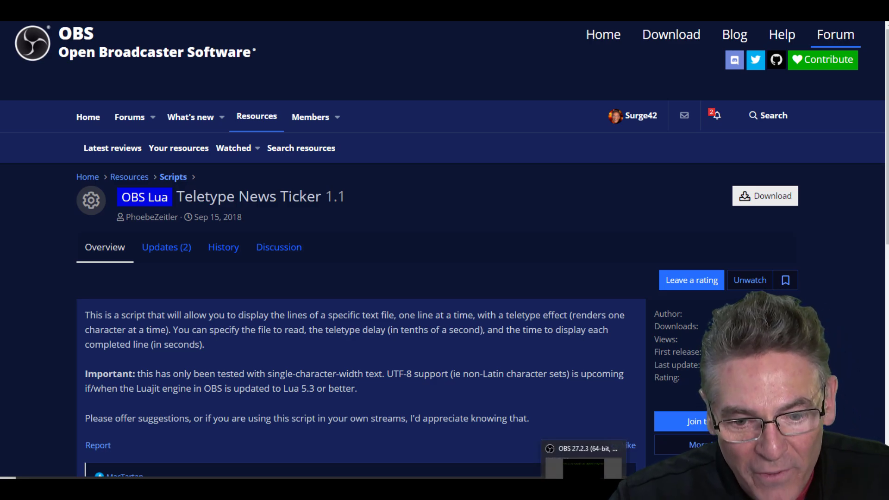
- Open the Scripts manager to locate the scripts folder and enter preview ticker text
click(410, 17)
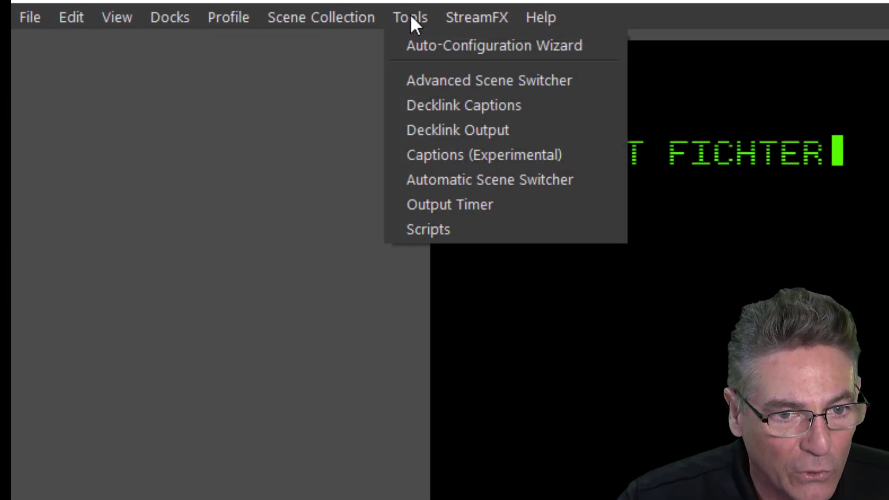
mouse_move(428, 229)
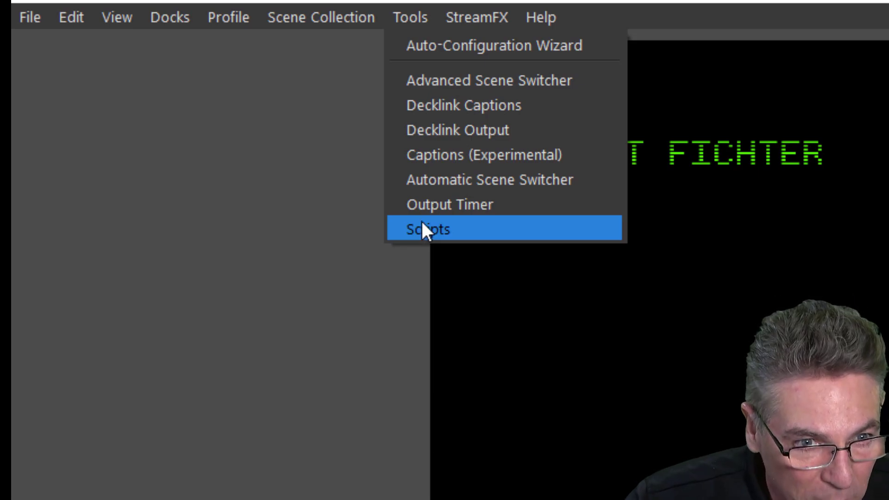
click(426, 229)
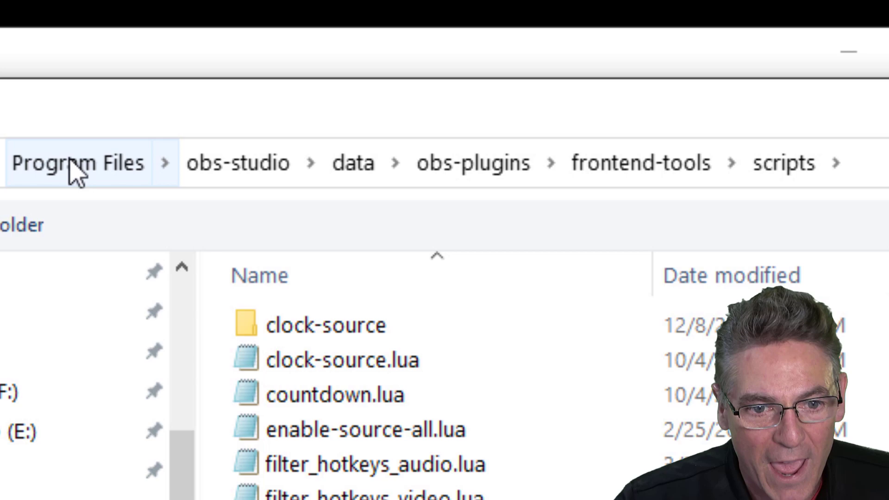
mouse_move(215, 209)
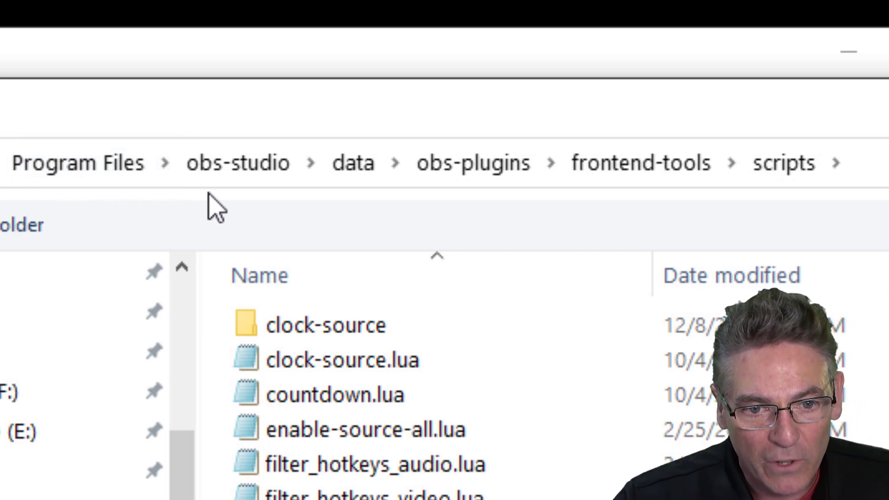
mouse_move(341, 209)
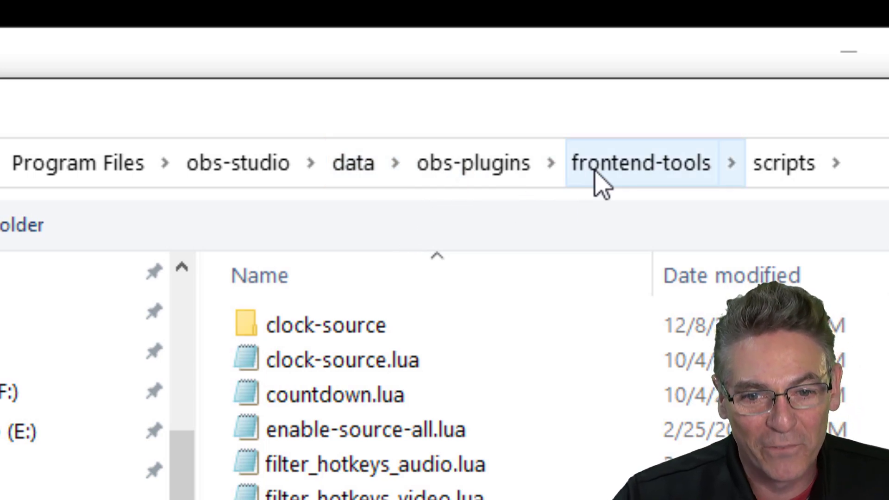
mouse_move(658, 204)
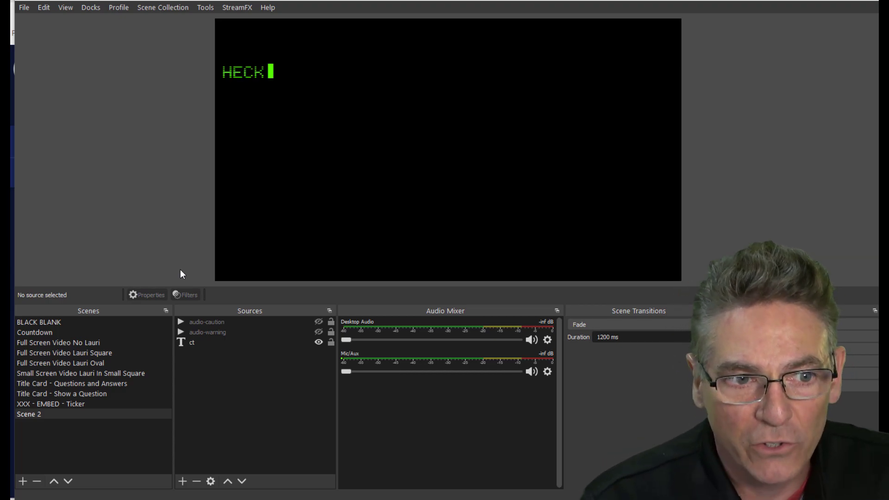
text(YEAH! LET'S DO THIS)
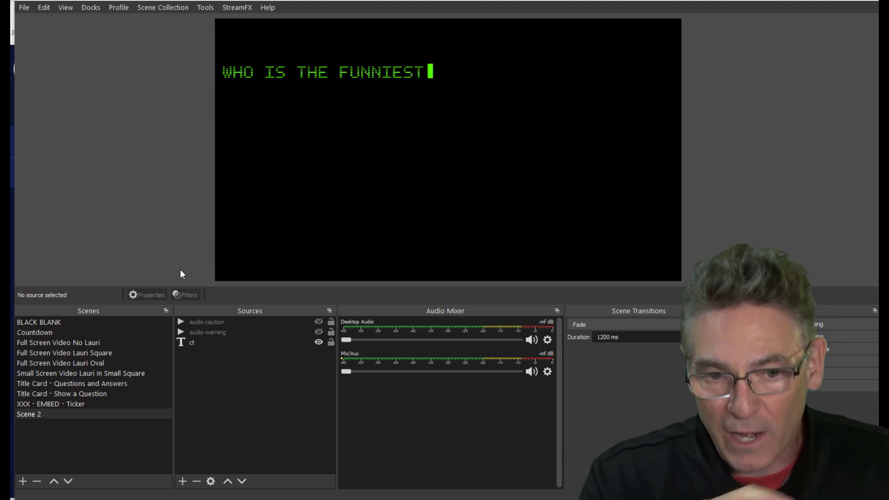
text(OBS CREATOR ON YOUT)
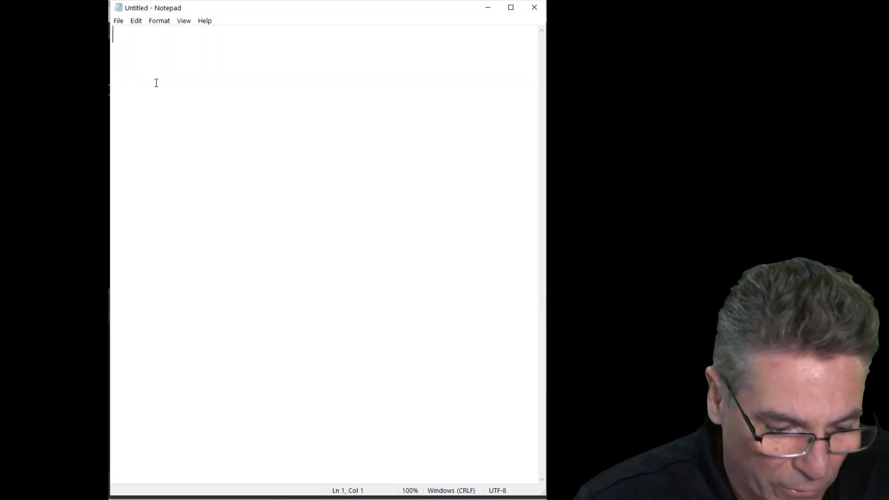
- Type 'Hello' and a line from Scott Fichter hoping viewers enjoy the show, then select all
text(Hello)
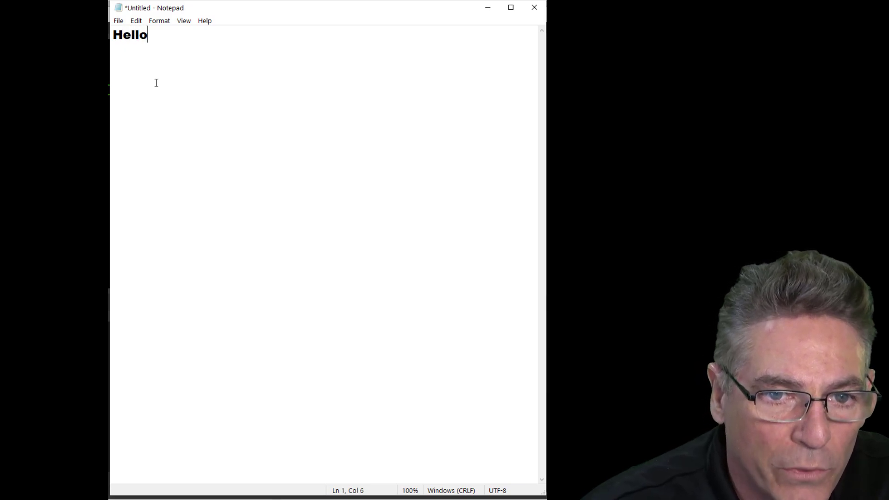
key(Return)
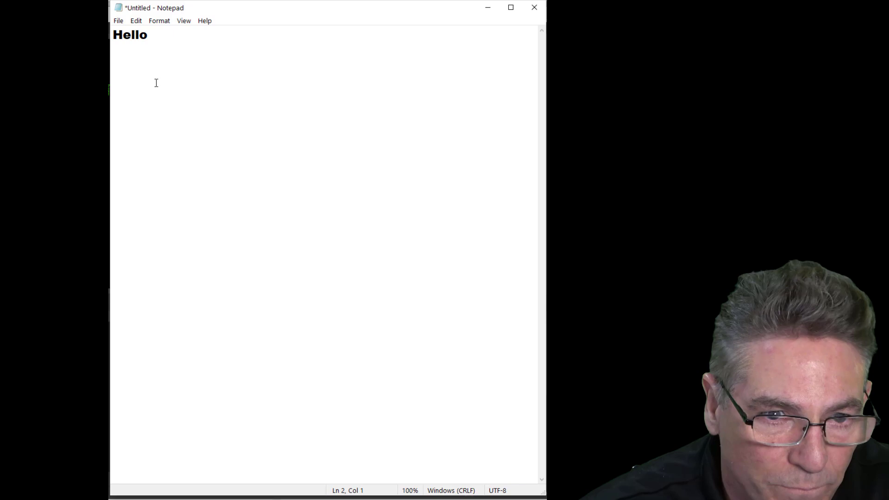
text(This is S)
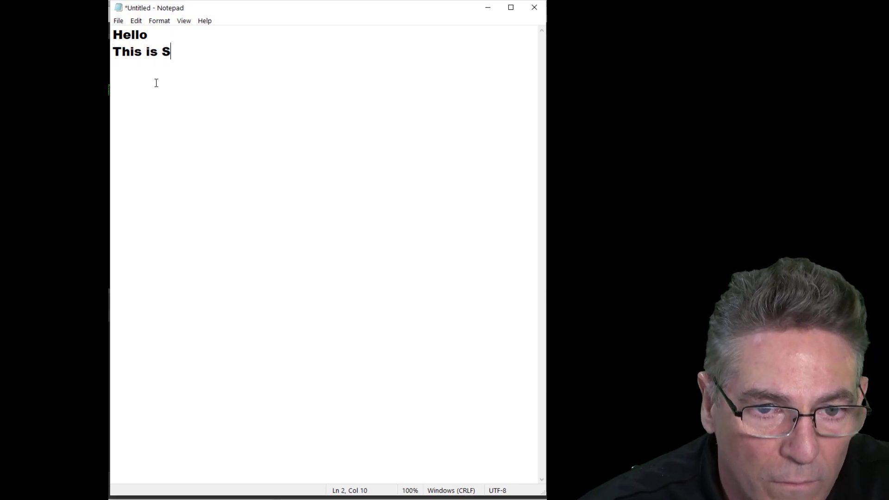
text(cott Fichter I h)
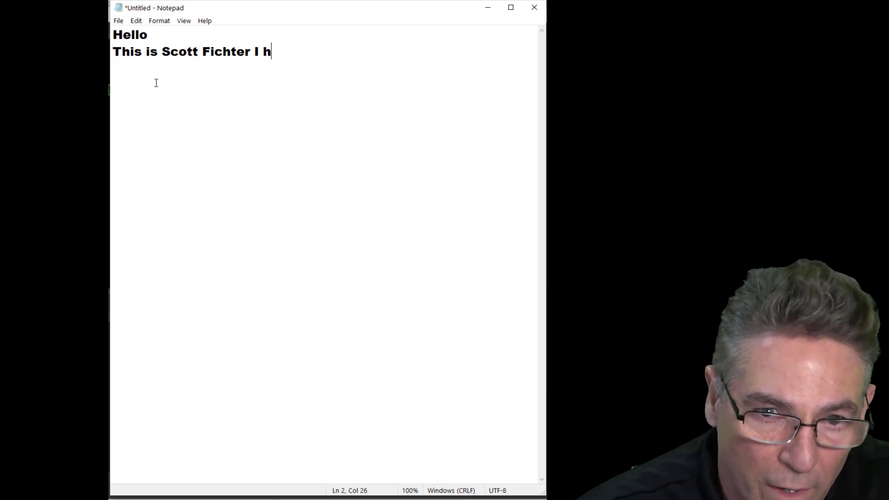
text(ope you are nej)
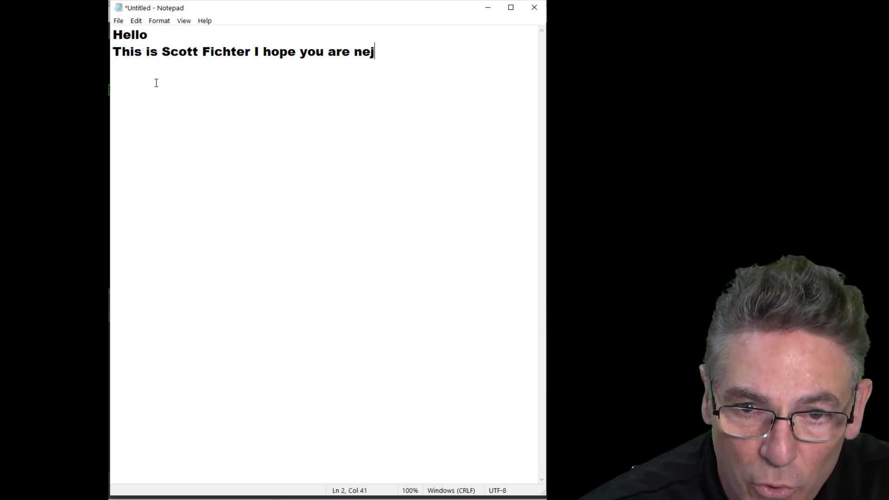
text(joyin gtghe sh)
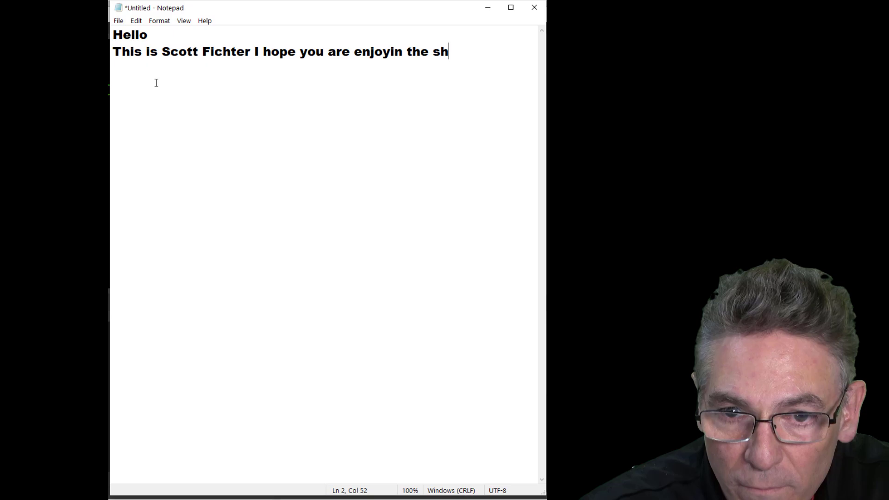
text(ow.)
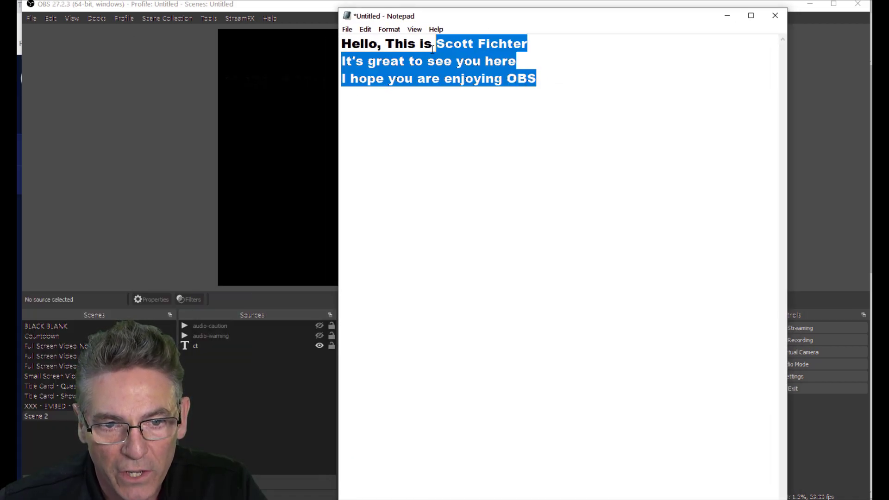
click(547, 79)
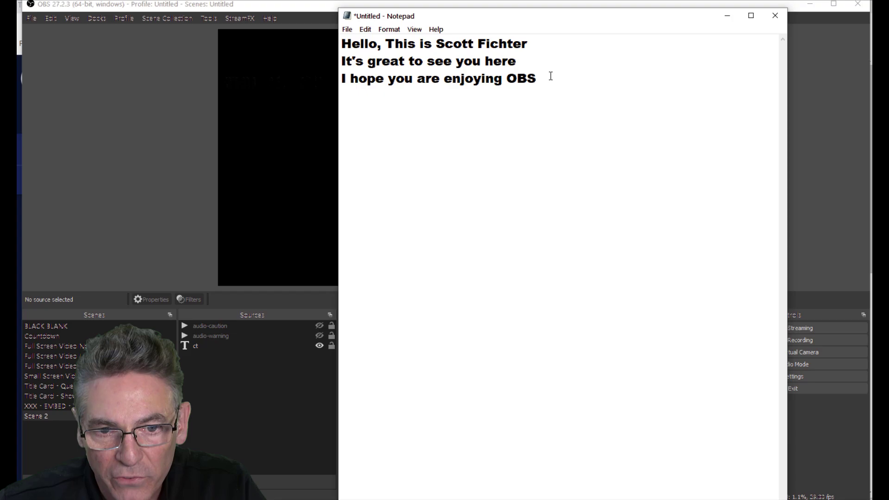
key(ctrl+a)
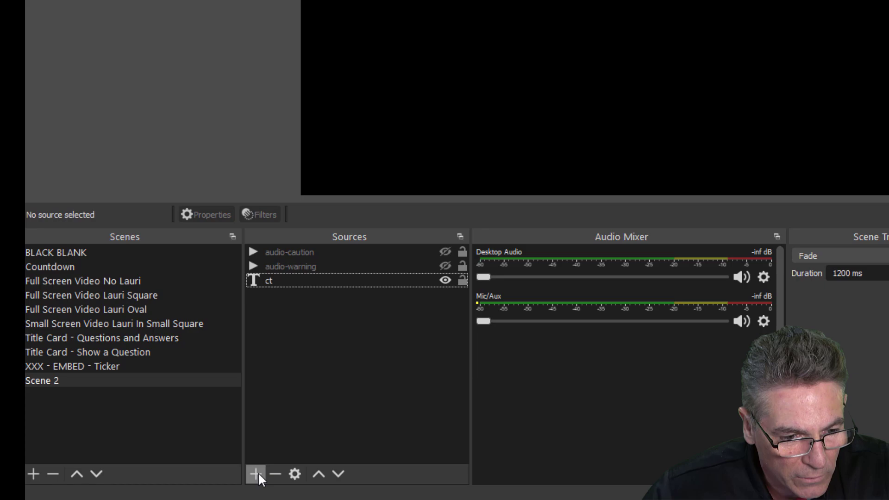
- Add a Text (GDI+) source to Scene 2 and open the ct source's properties
click(254, 474)
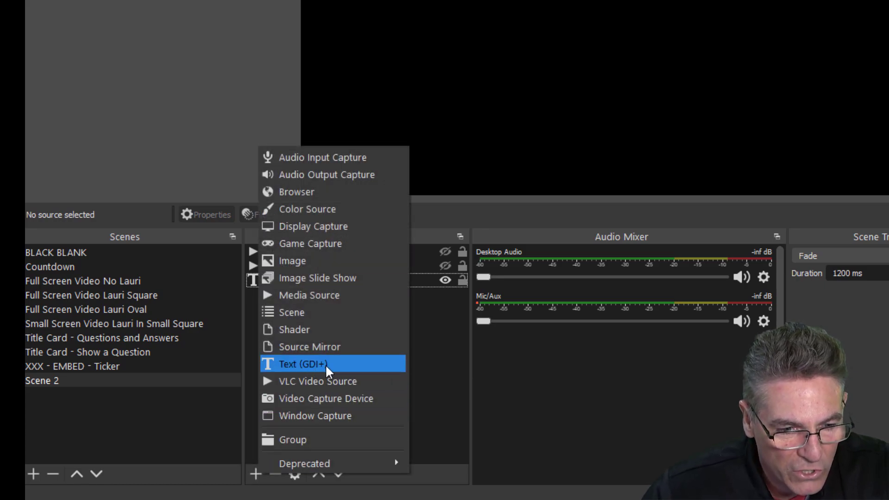
click(304, 363)
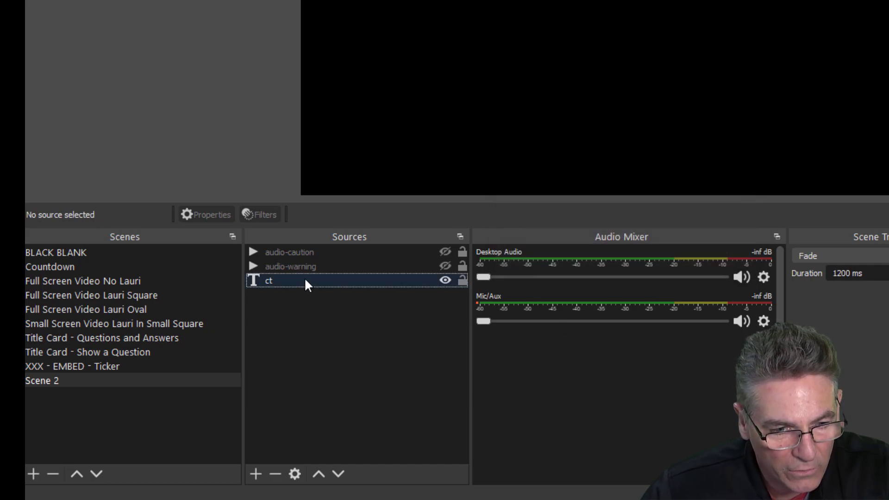
double_click(269, 280)
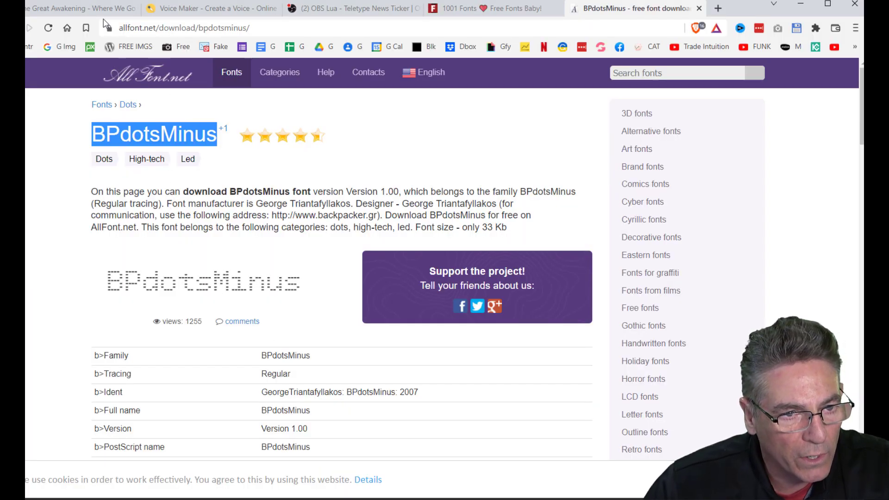
- Select the allfont.net/download/bpdotsminus address on the BPdotsMinus font page
click(176, 27)
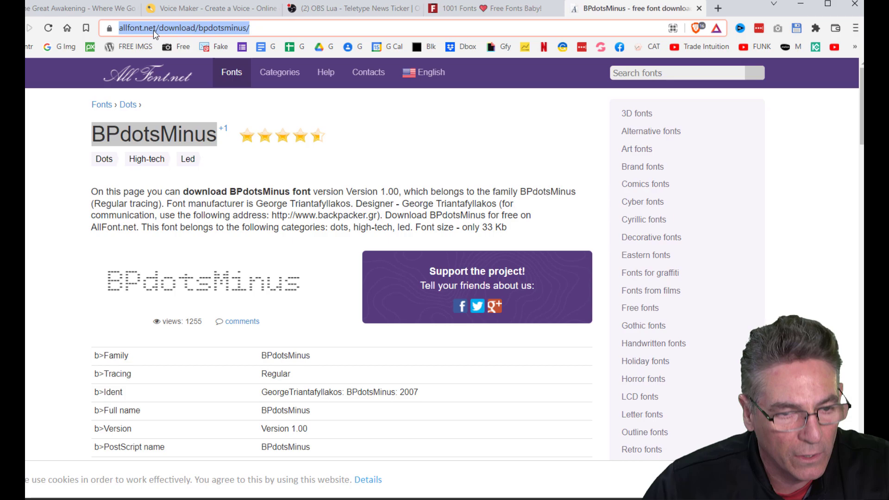
mouse_move(140, 175)
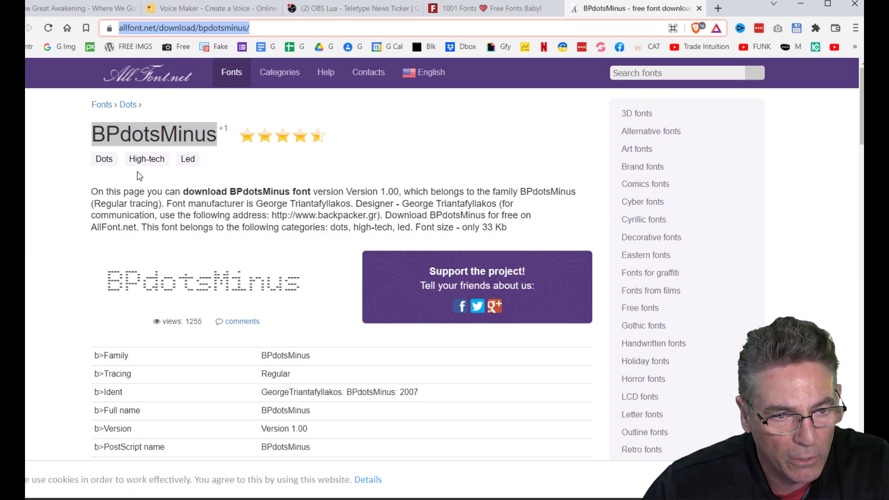
mouse_move(146, 99)
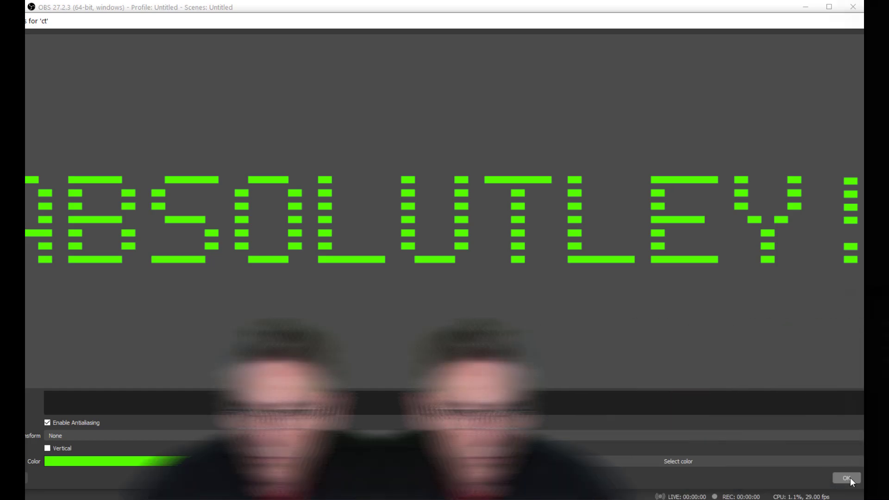
- Confirm the dot-matrix text source settings and load teletype_news_ticker.lua as a script
click(845, 477)
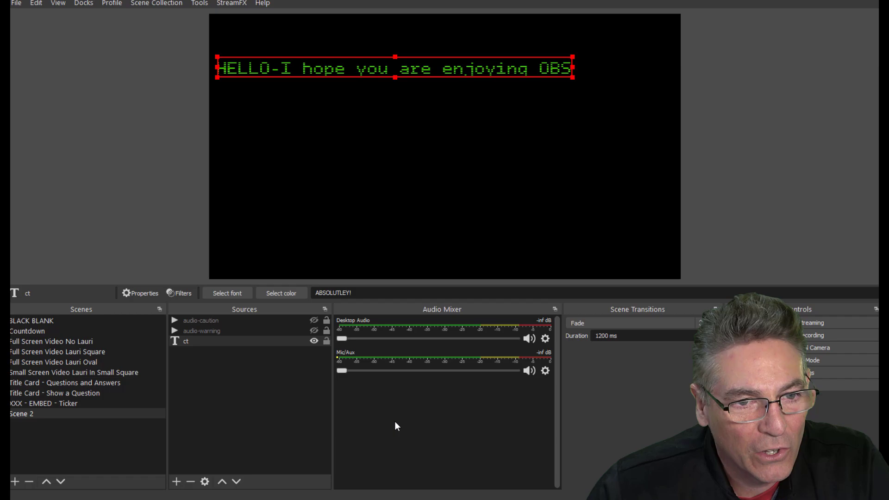
click(199, 3)
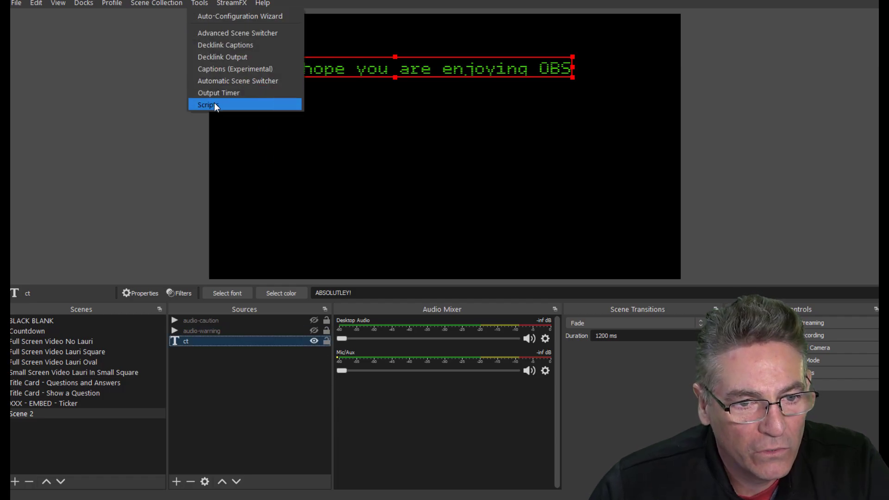
click(207, 105)
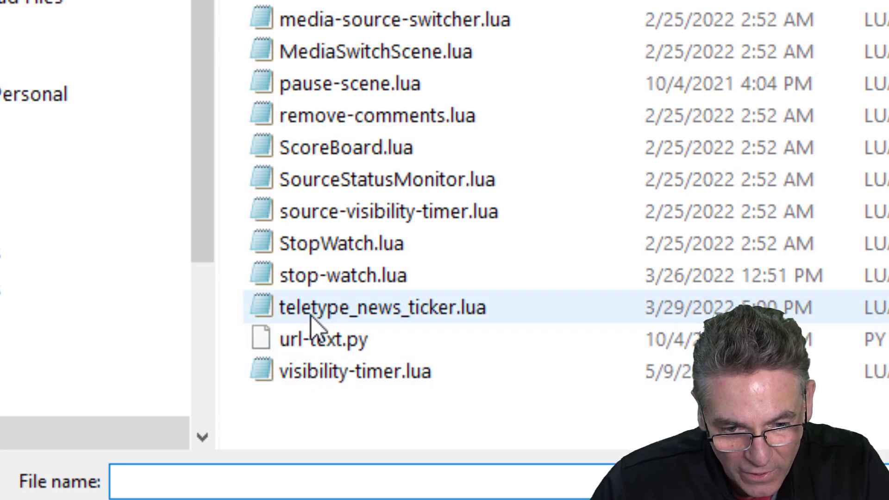
mouse_move(408, 320)
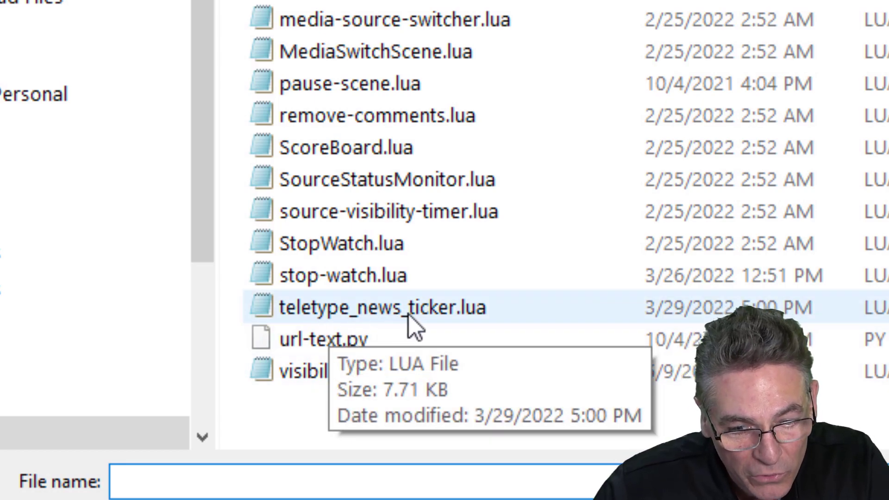
click(380, 307)
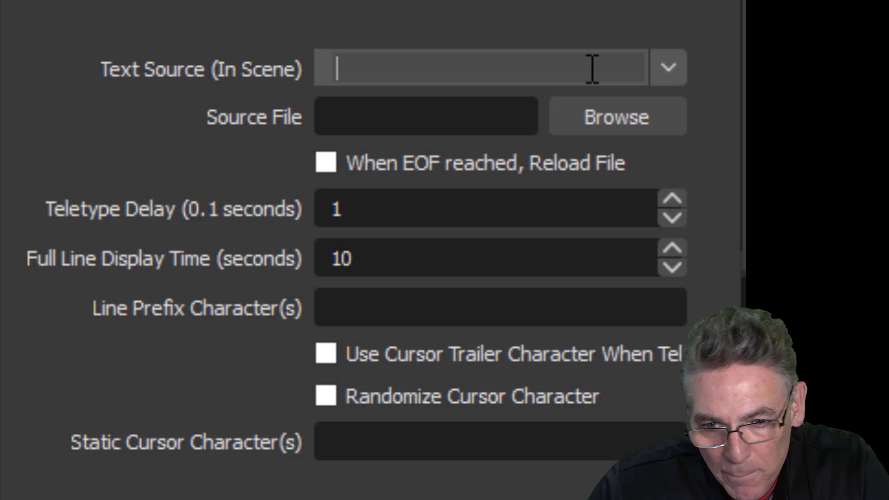
mouse_move(388, 105)
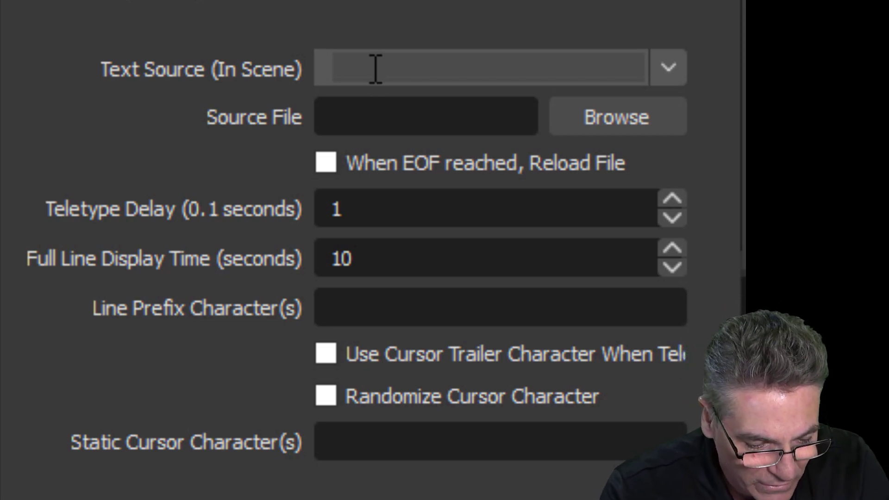
- Set the ticker's text source to ct and its source file to THETEXT.txt
text(c)
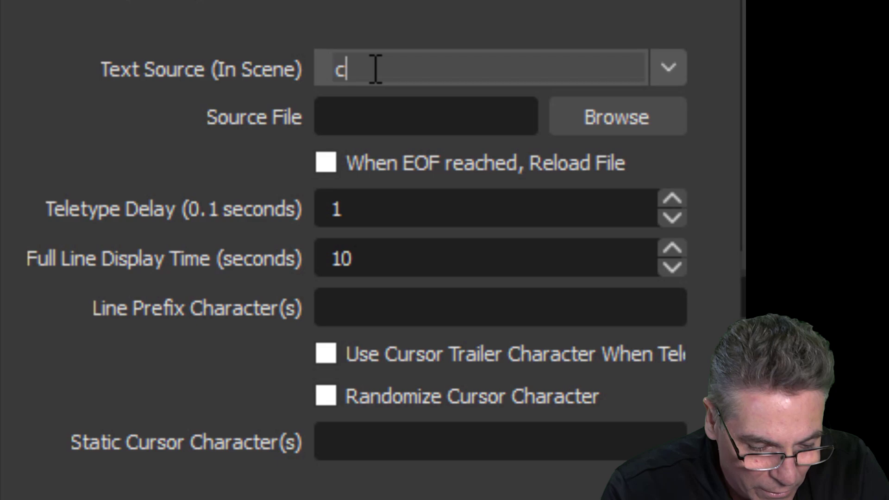
text(t)
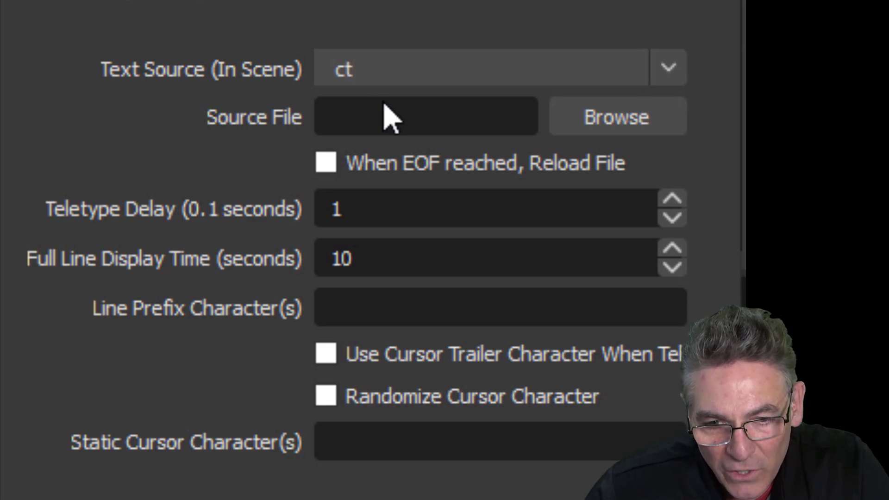
mouse_move(252, 161)
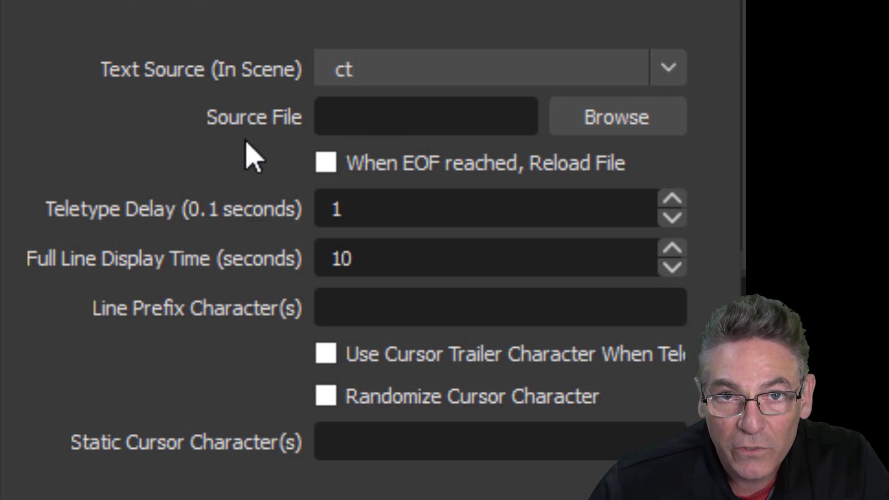
mouse_move(267, 130)
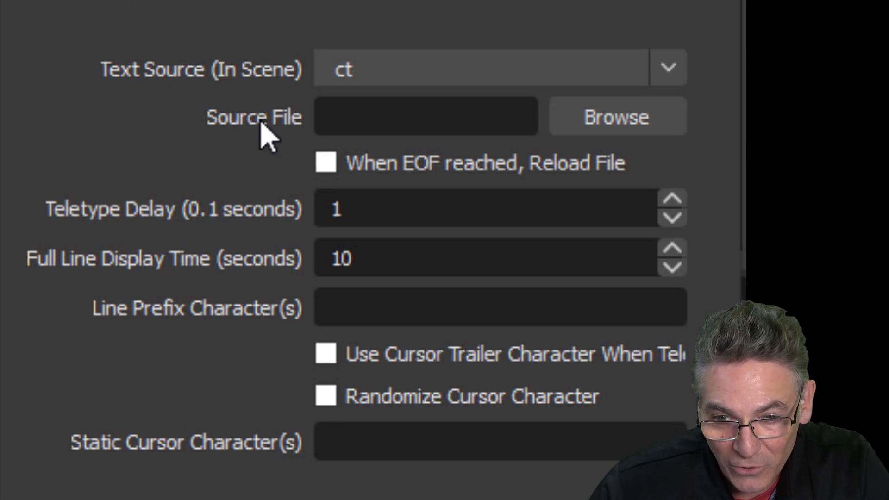
click(615, 117)
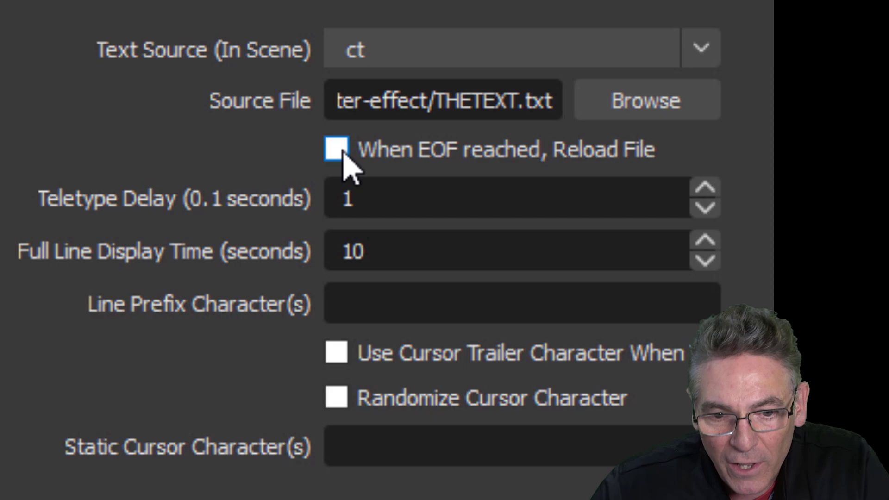
- Enable 'When EOF reached, Reload File' and select the display time value to set 1
click(336, 149)
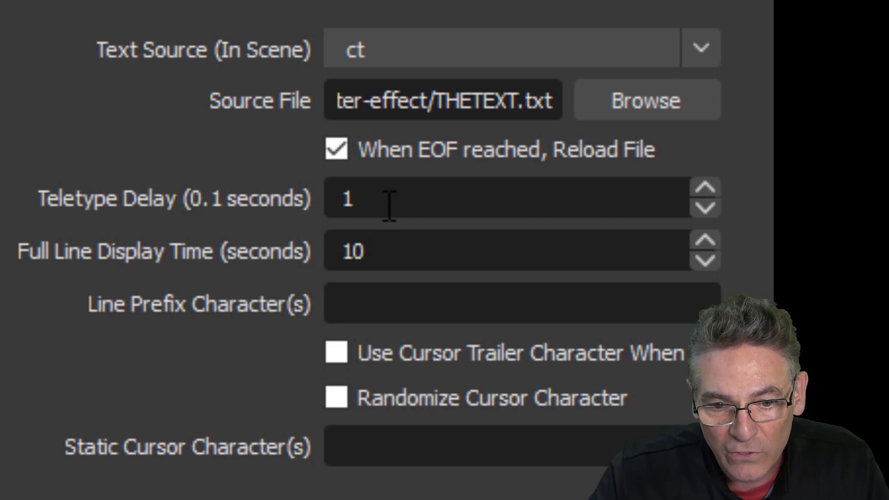
double_click(347, 199)
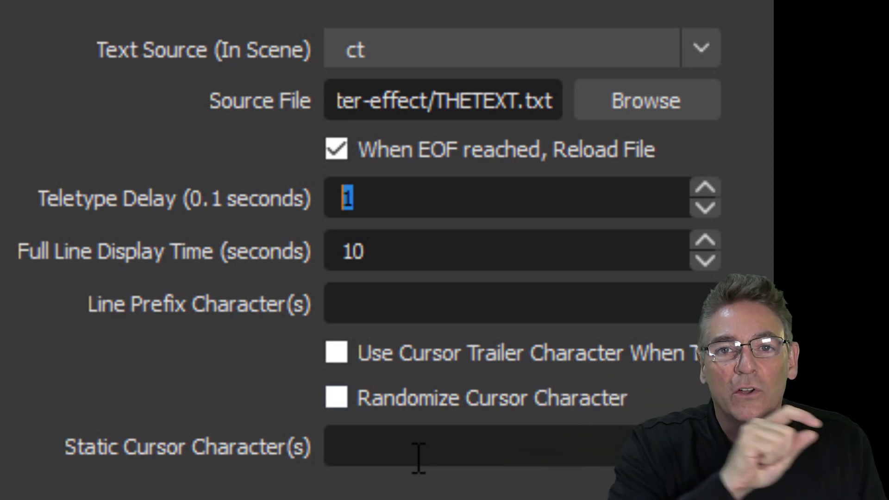
mouse_move(354, 288)
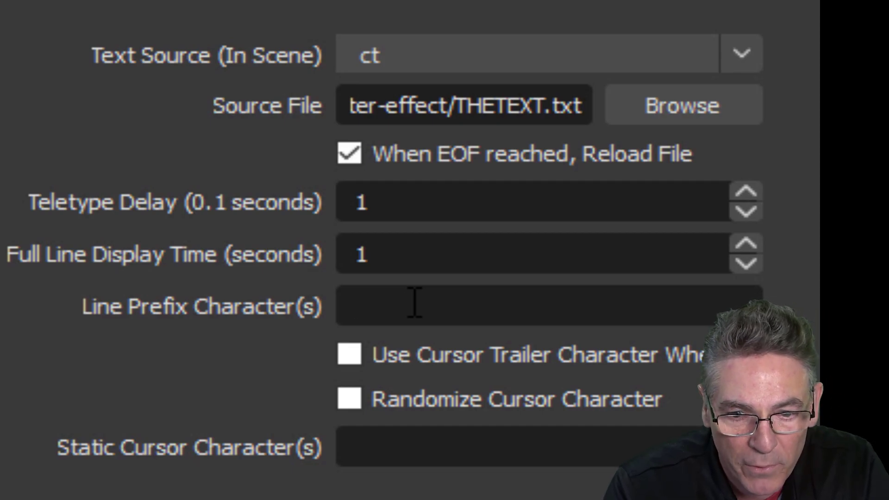
- Set line prefix HELLO-, enable a ▮ cursor trailer, and randomize the cursor character
text(HELLO-)
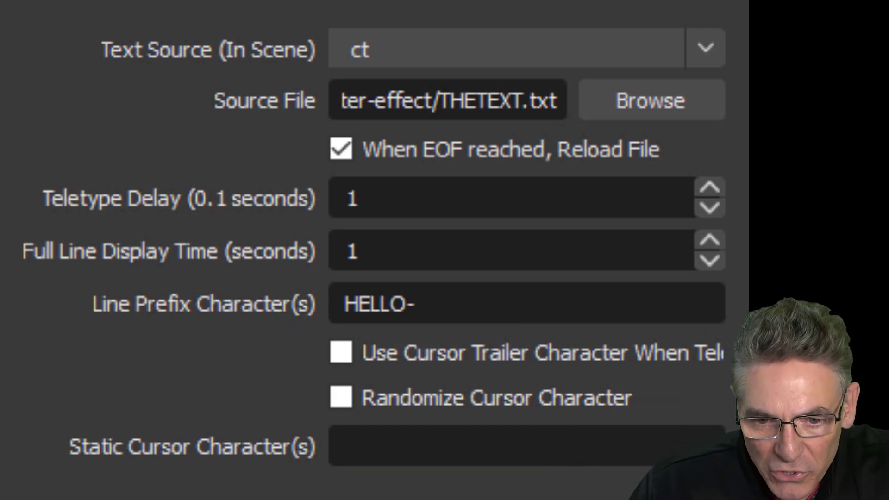
scroll(up, 3)
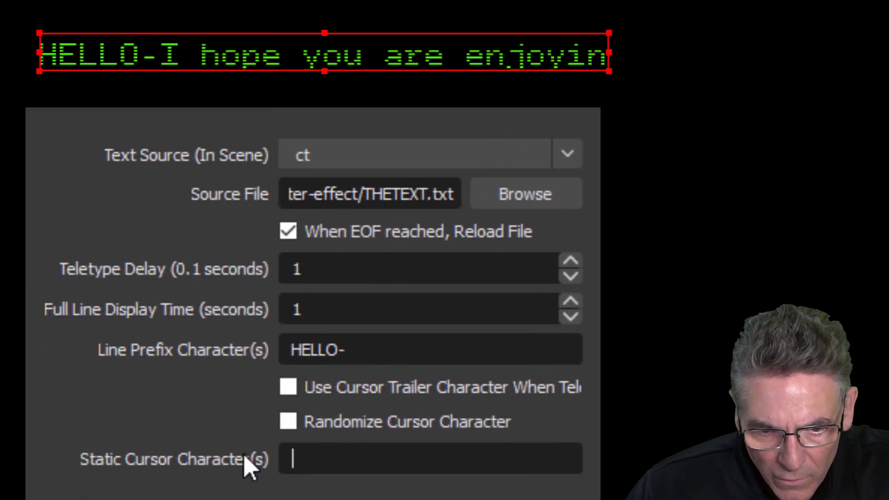
click(288, 387)
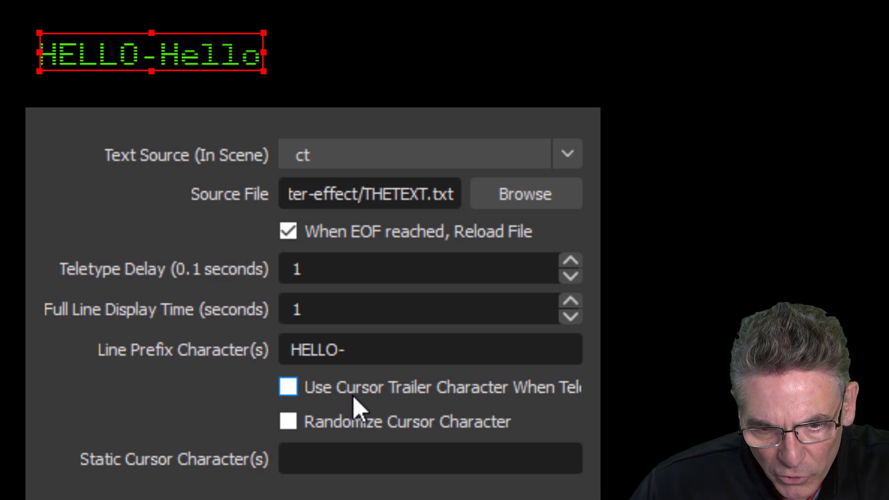
click(288, 387)
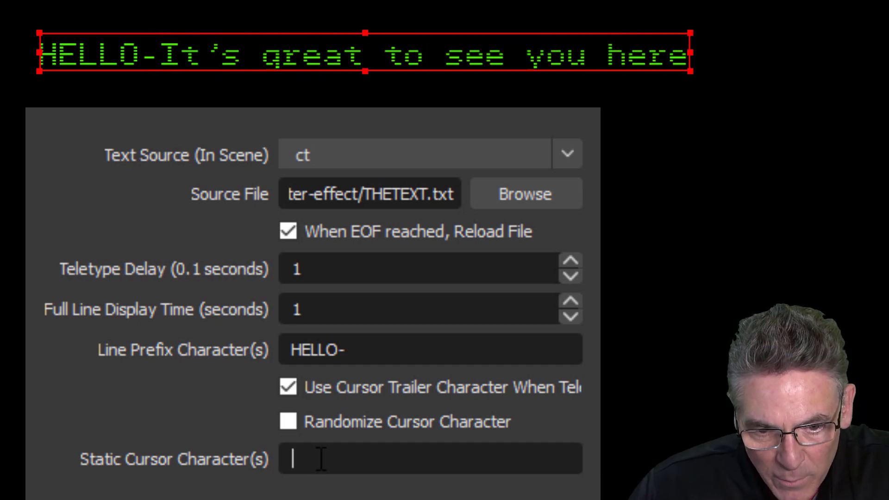
text(▮)
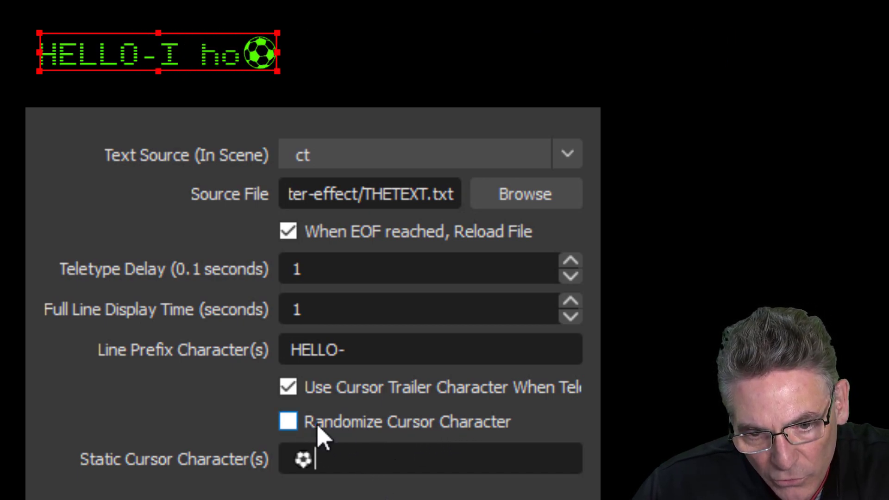
click(288, 421)
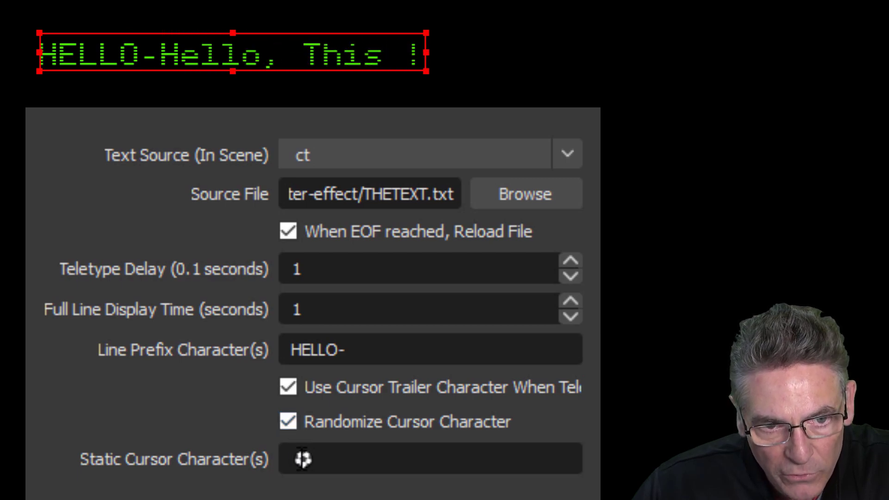